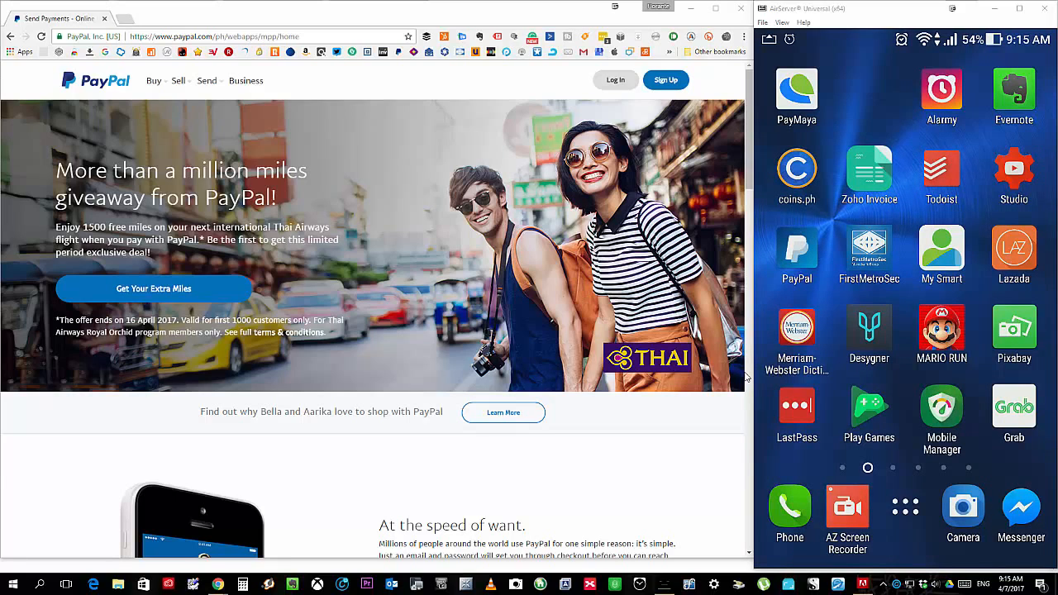
mouse_move(842, 38)
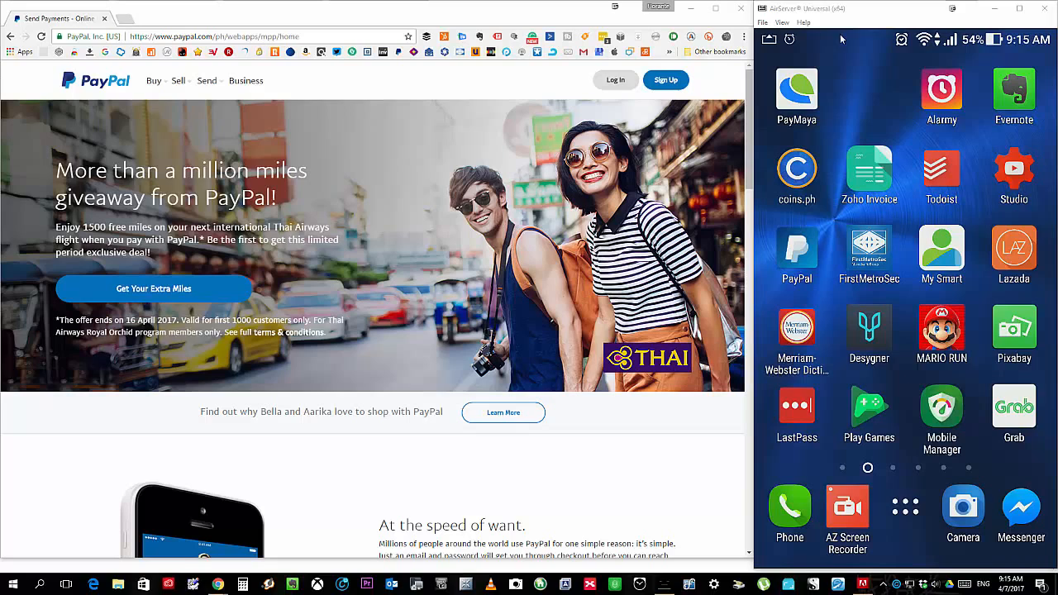
mouse_move(846, 71)
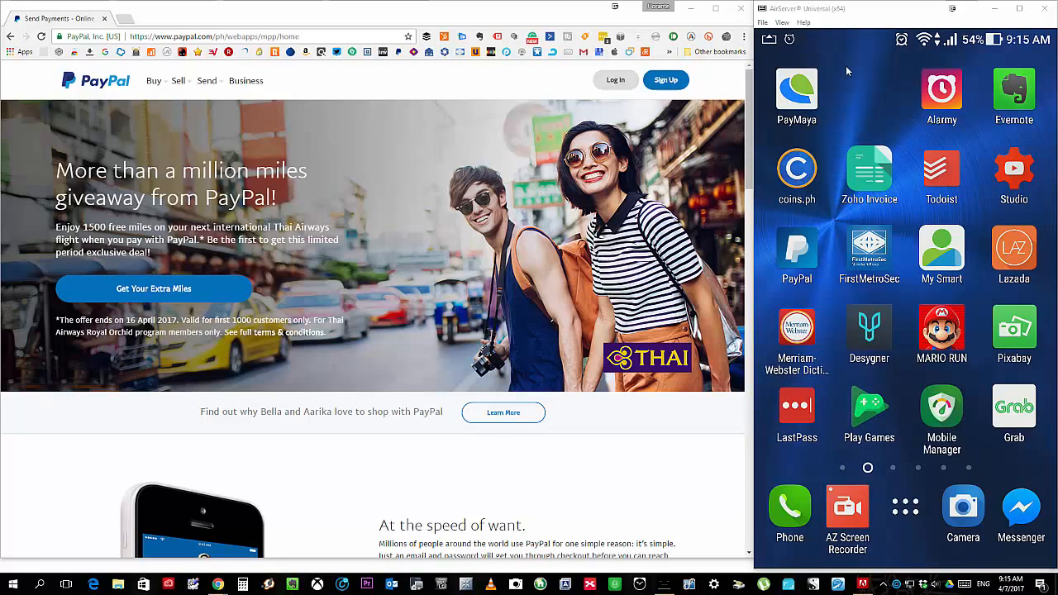
mouse_move(929, 158)
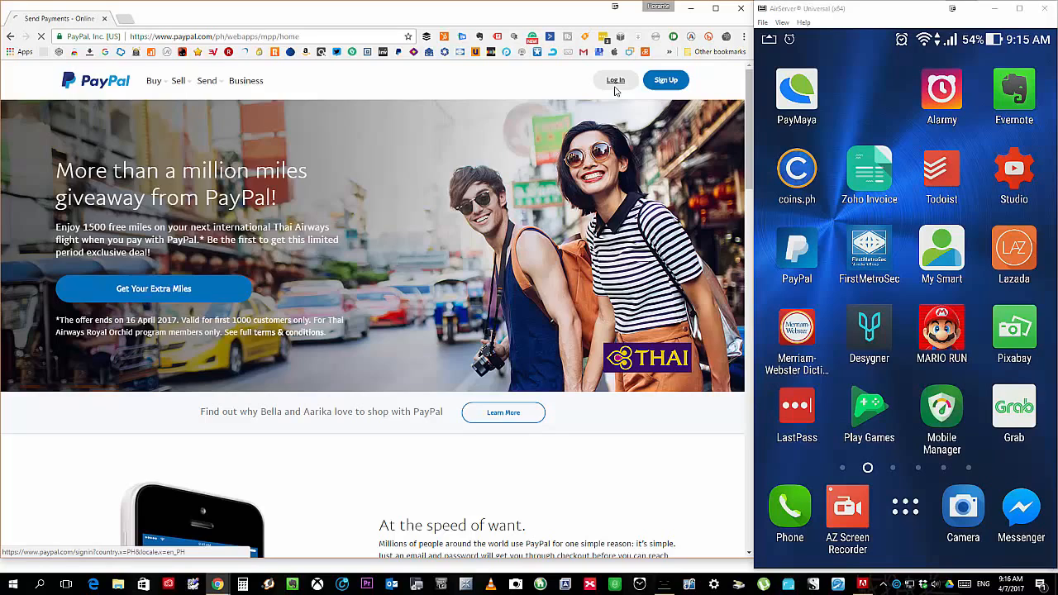
- Log in to PayPal with the saved account and reach the Summary page
click(615, 80)
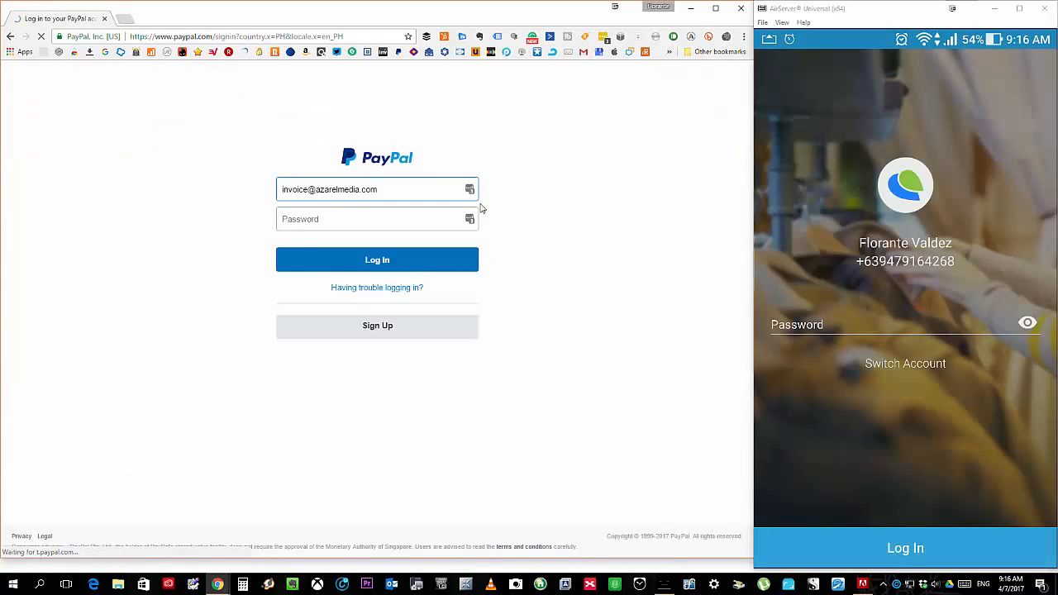
click(469, 189)
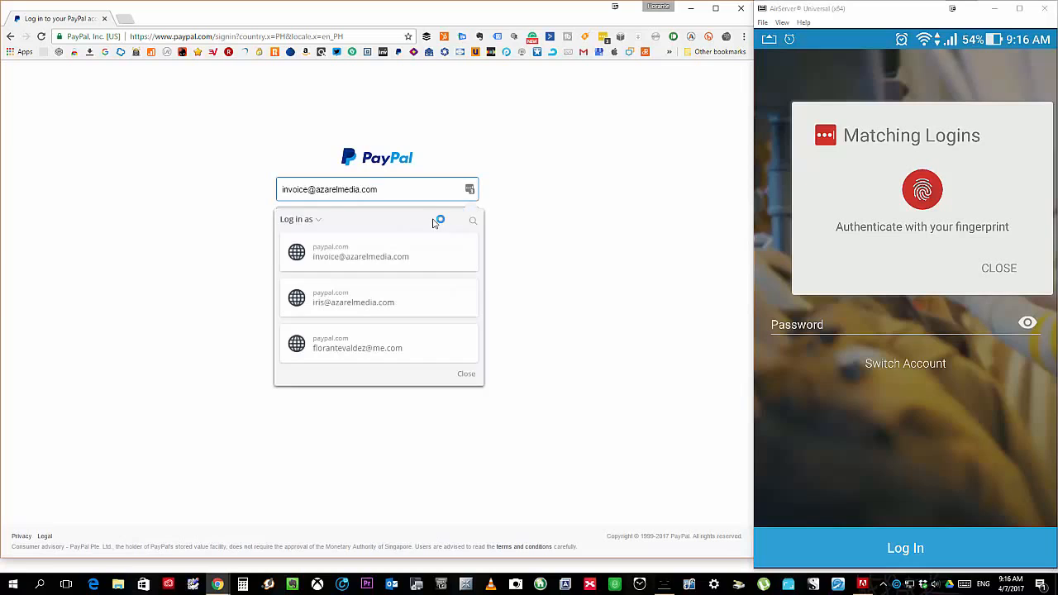
click(360, 251)
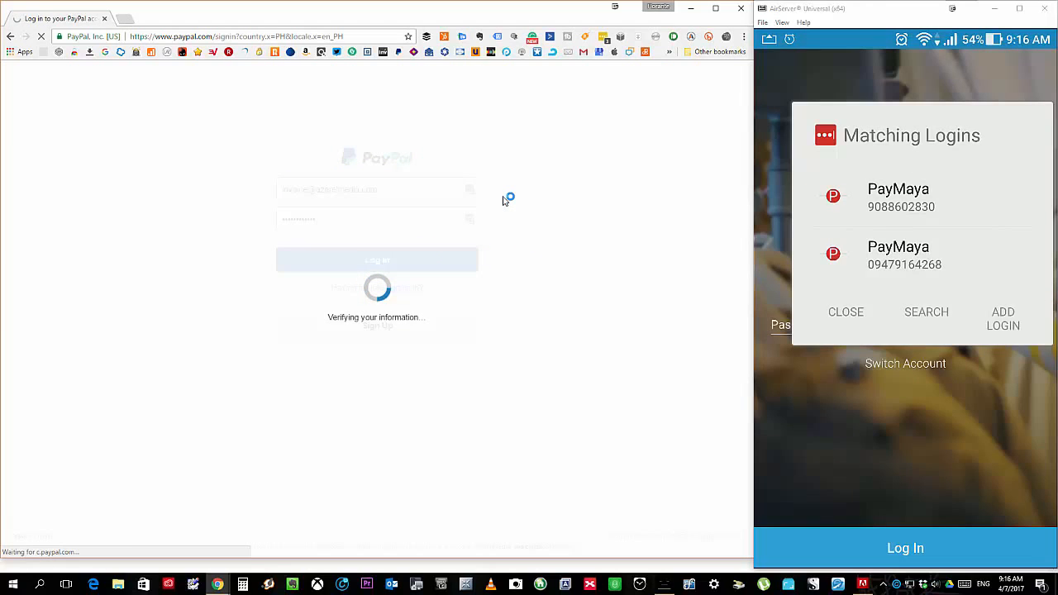
click(899, 198)
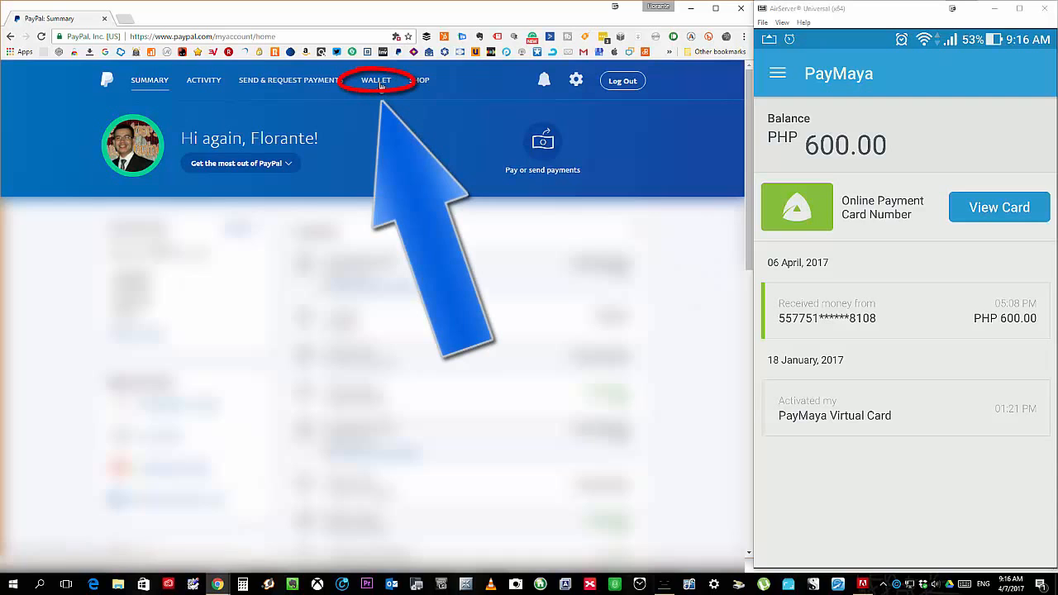
- Go to the PayPal Wallet and start linking a new card
click(376, 80)
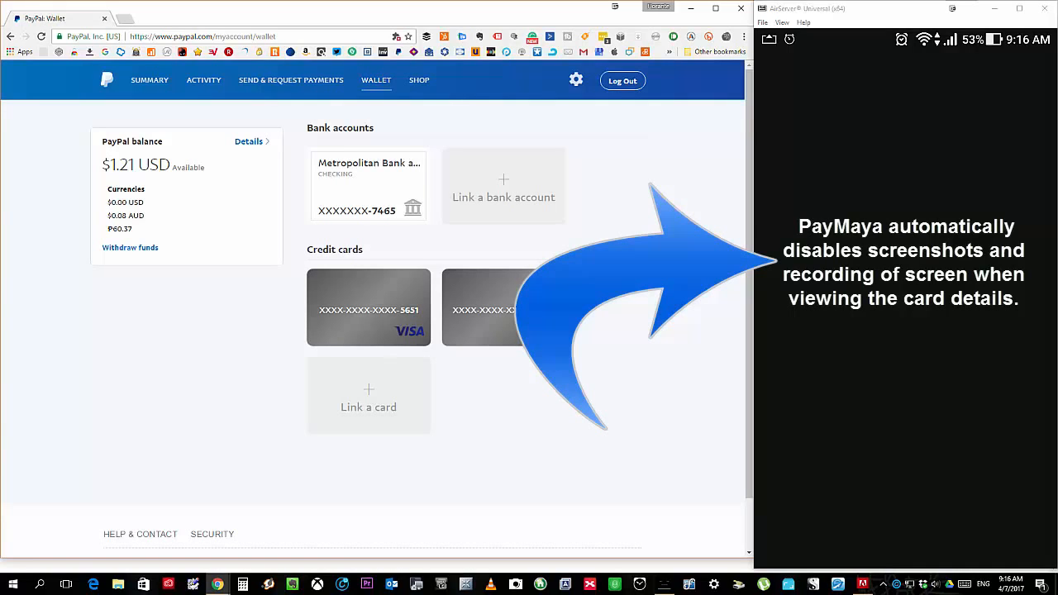
mouse_move(857, 424)
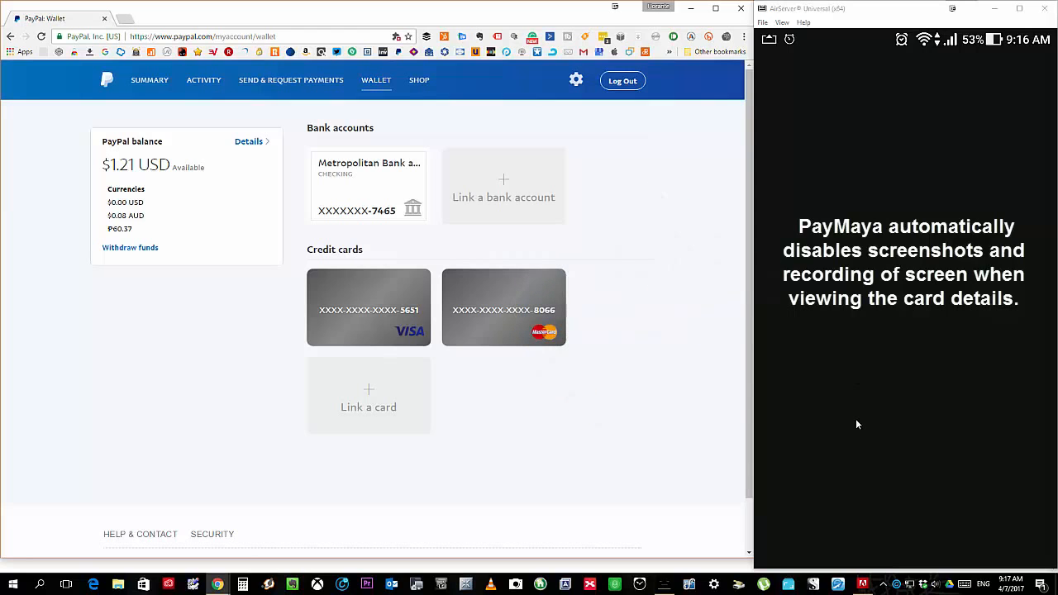
click(369, 407)
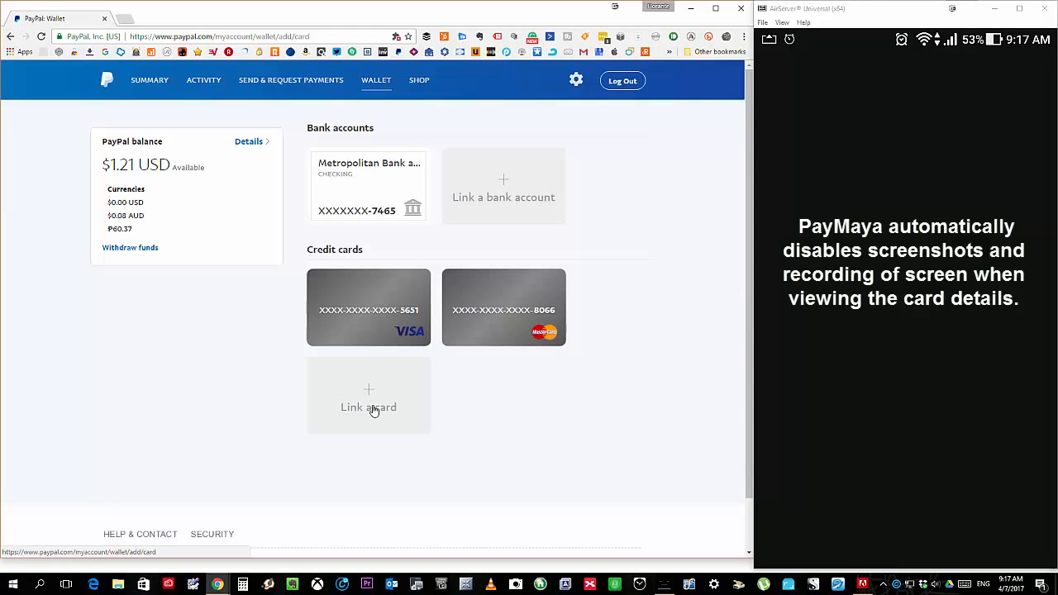
- Add a MasterCard with its number, expiration and CSC, and save it
click(368, 397)
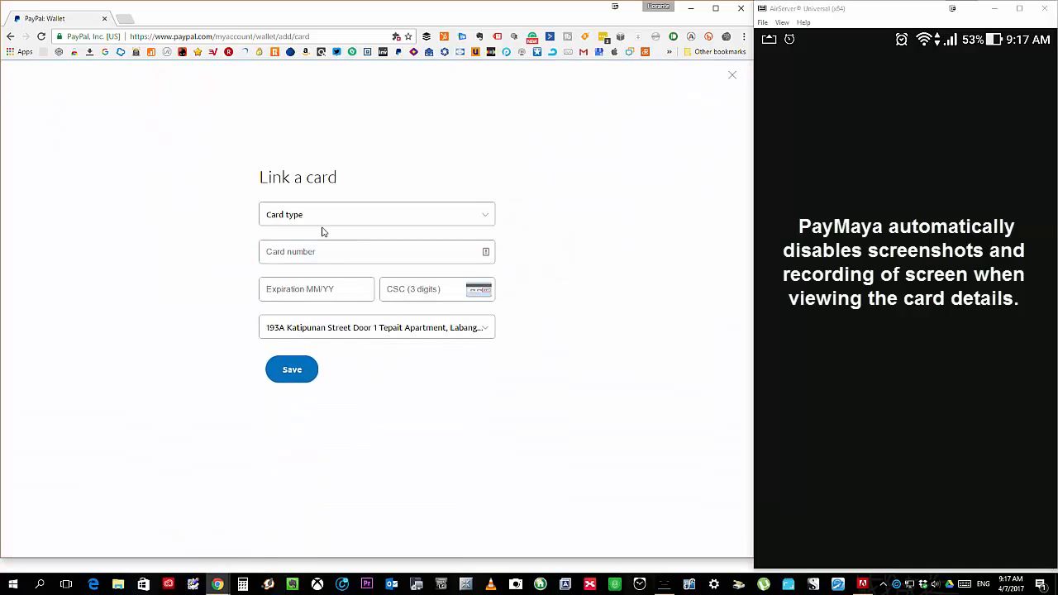
click(376, 214)
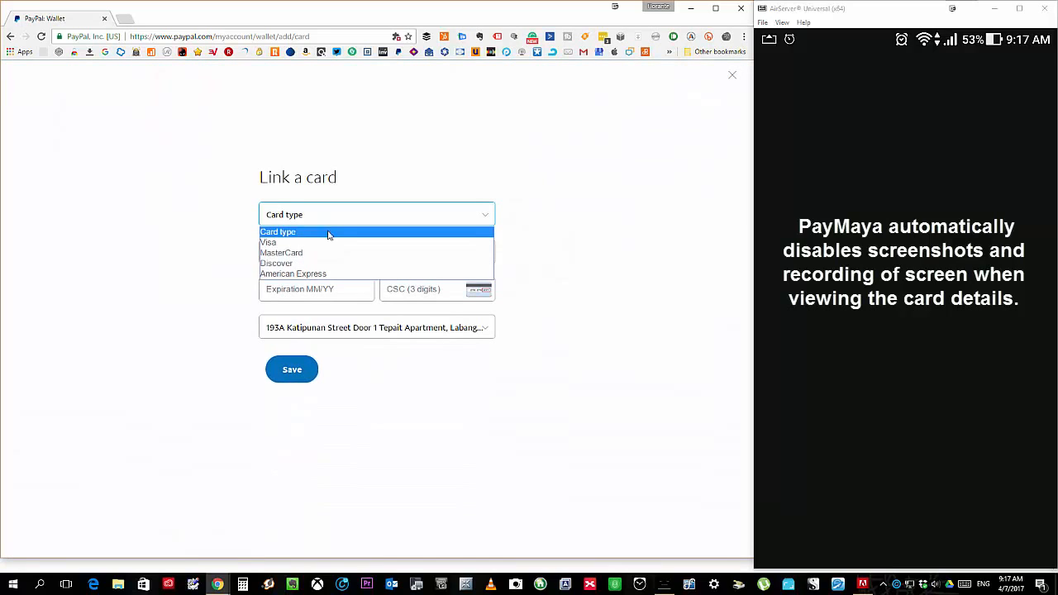
click(281, 253)
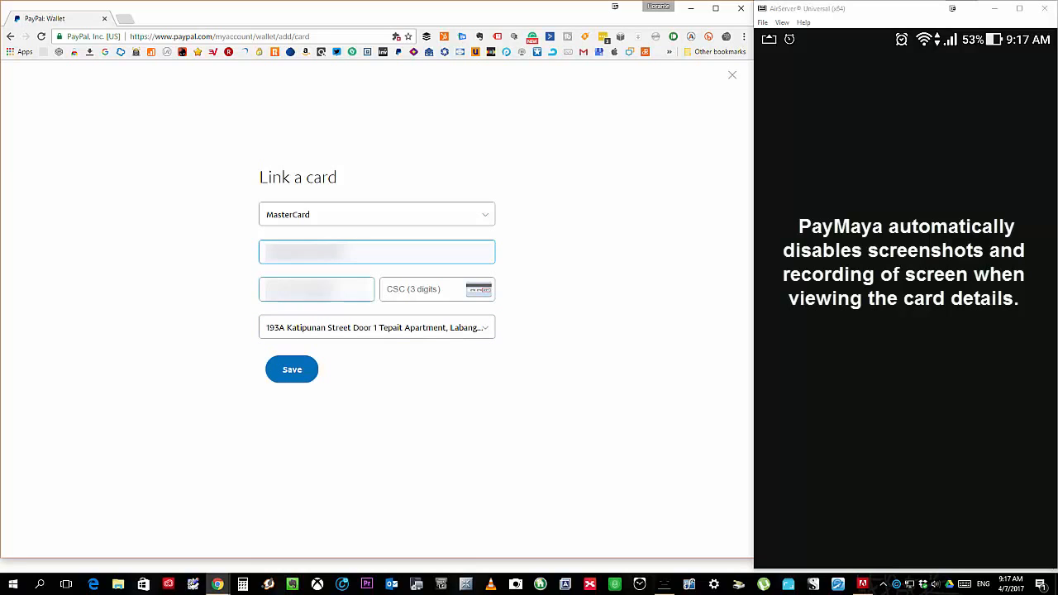
click(317, 289)
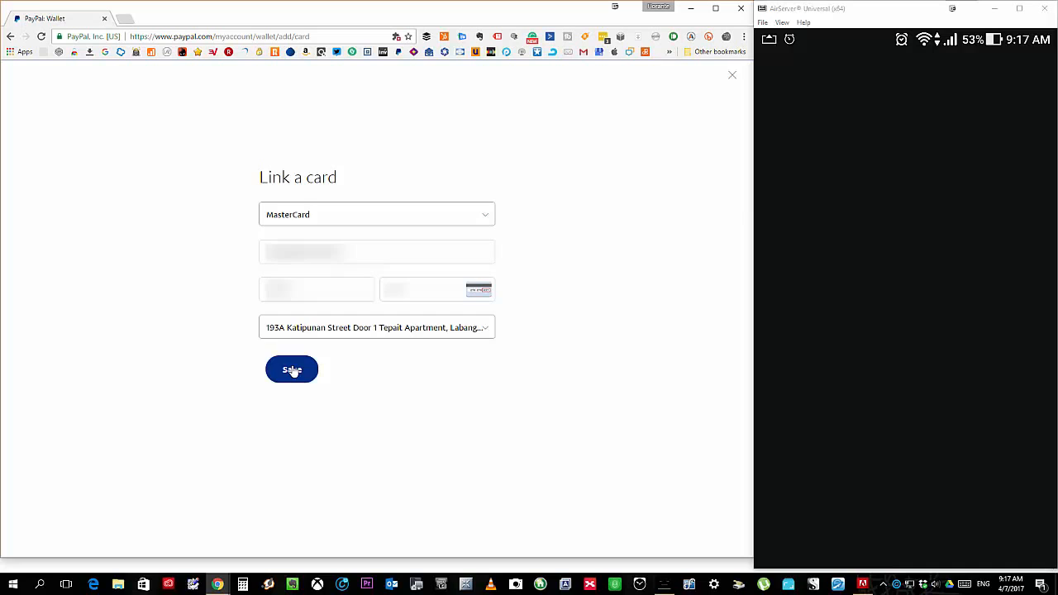
click(292, 369)
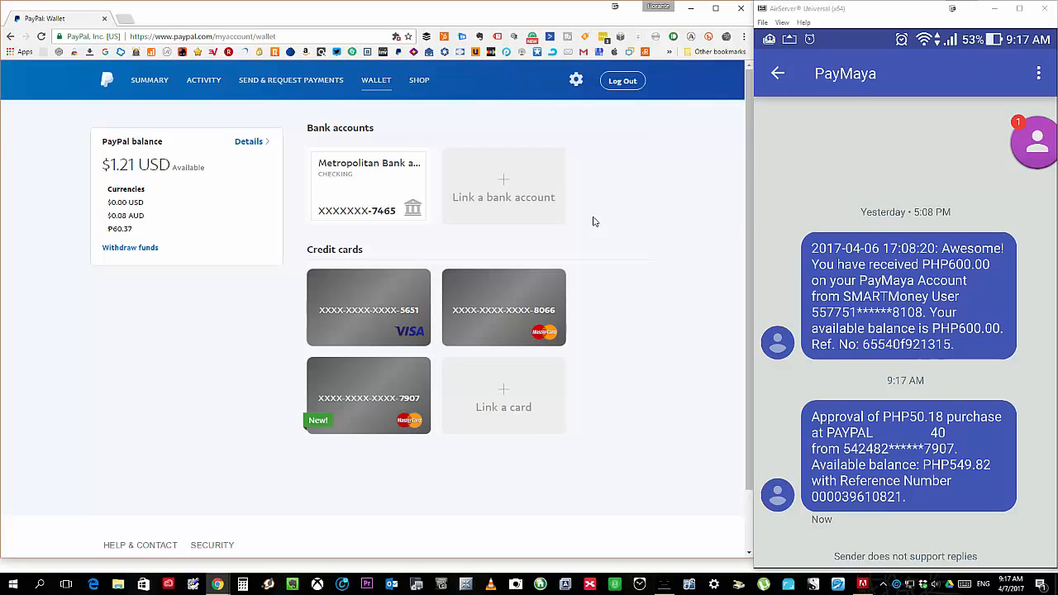
mouse_move(646, 307)
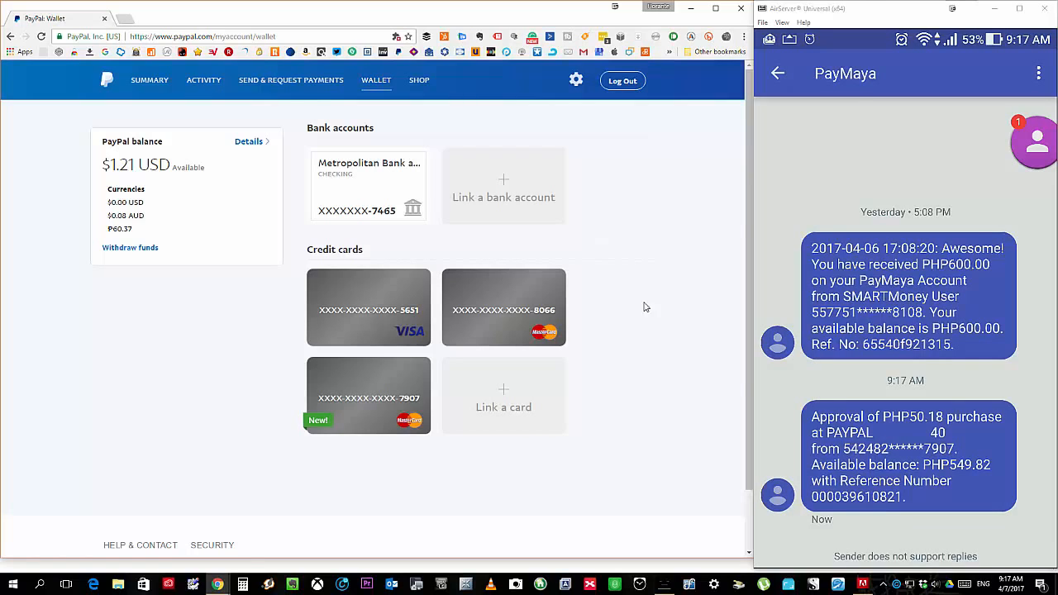
click(369, 396)
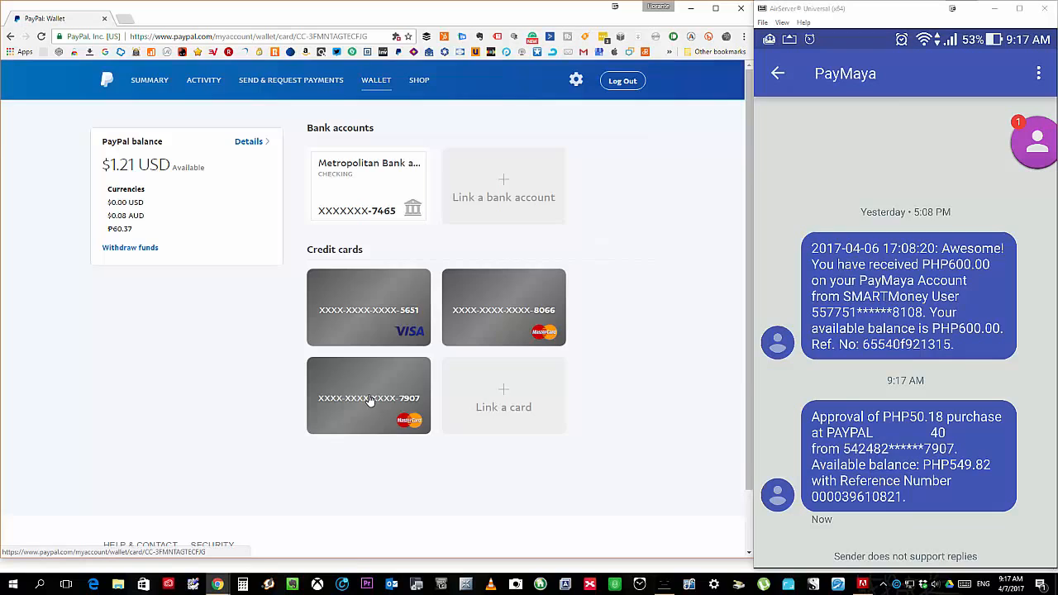
click(368, 395)
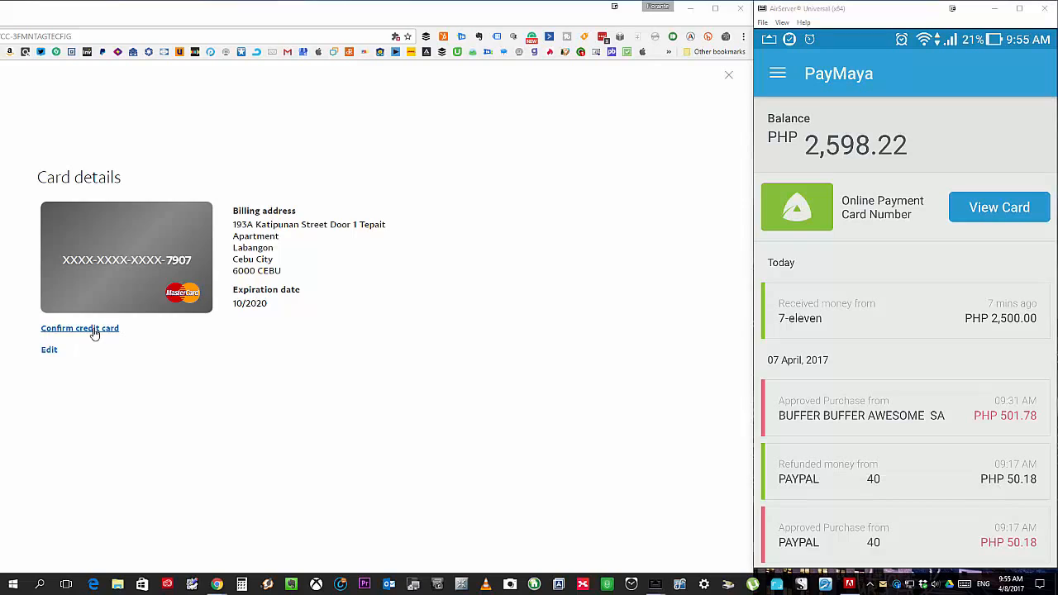
- Start confirming card 7907 and accept the confirmation charge instructions
click(79, 328)
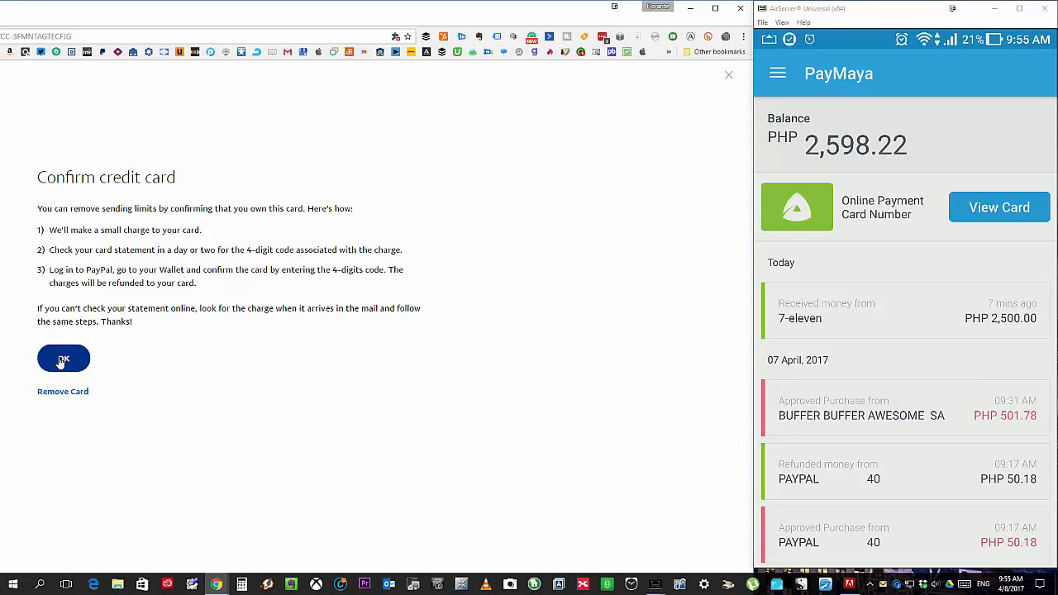
click(64, 358)
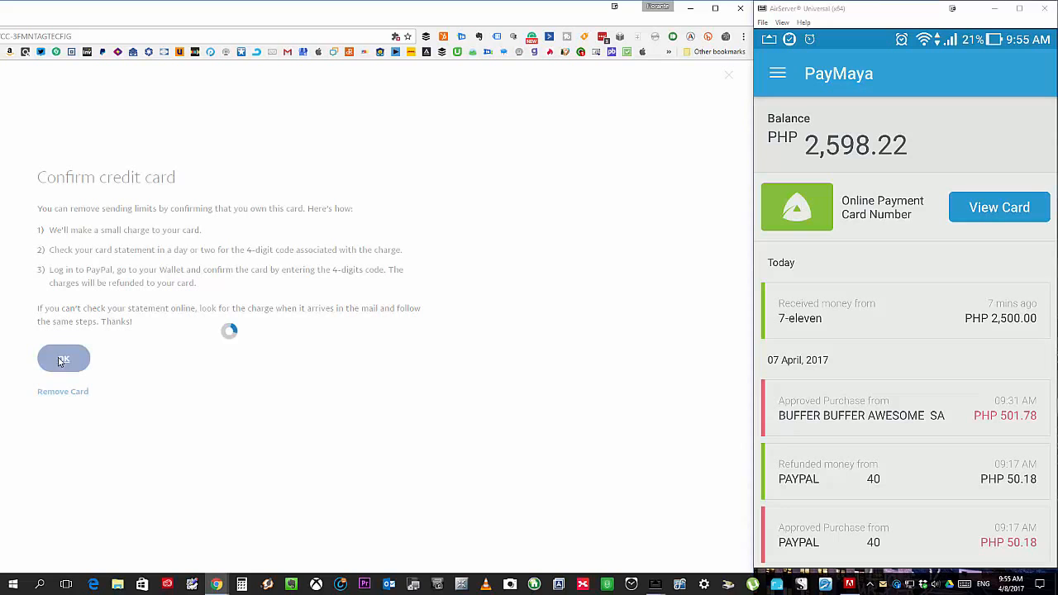
mouse_move(307, 357)
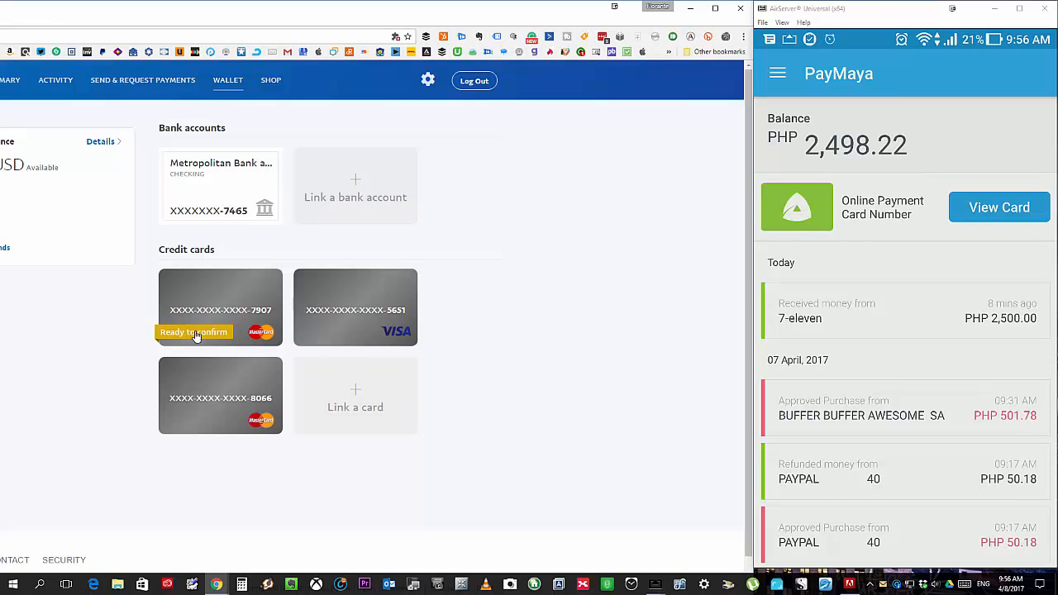
mouse_move(212, 399)
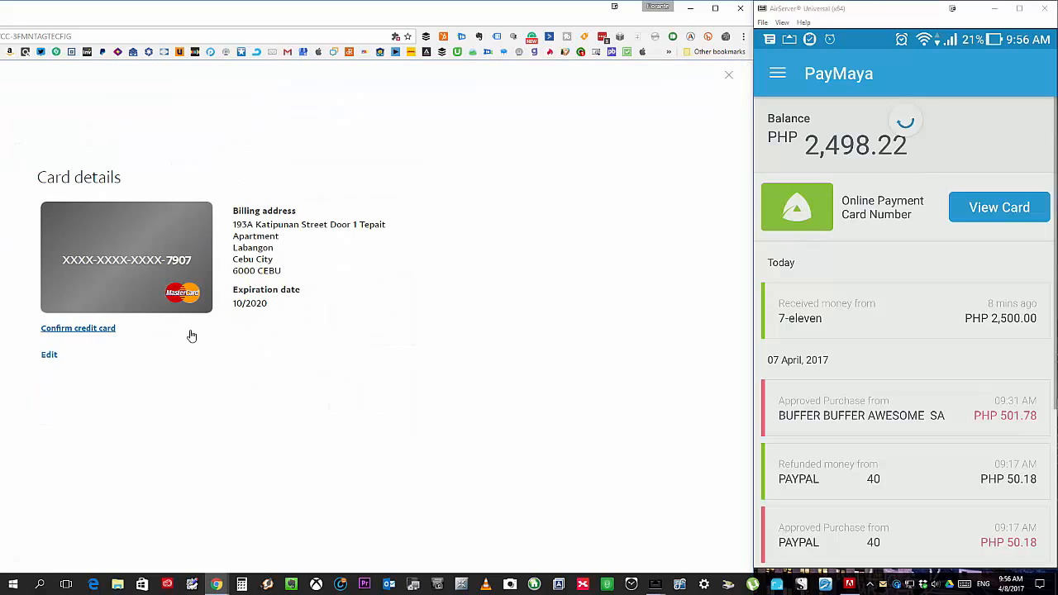
- Open the Confirm card form for MasterCard 7907 and select the 4-digit code box
click(78, 328)
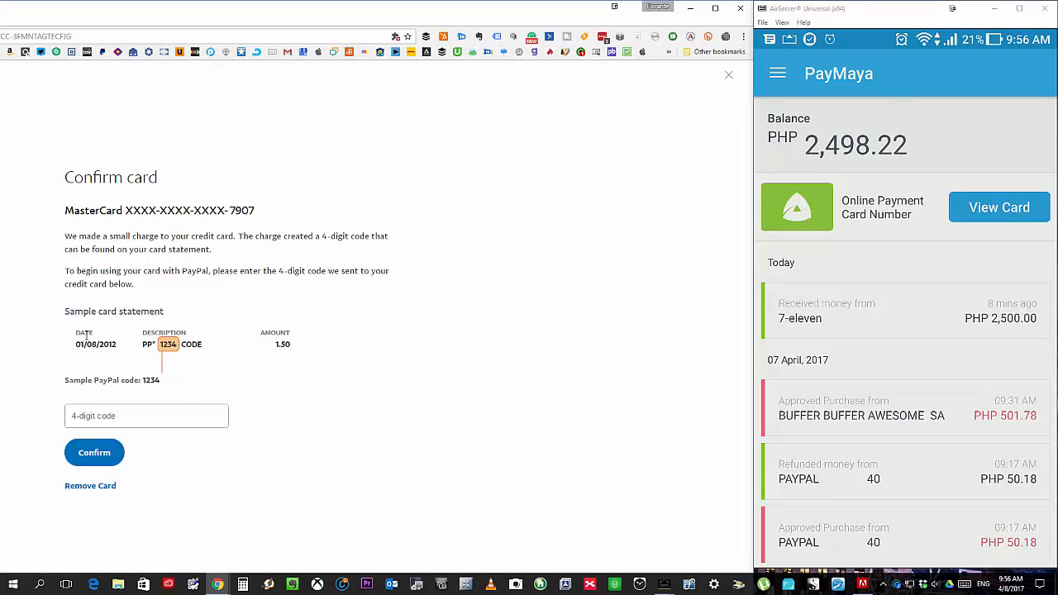
click(146, 415)
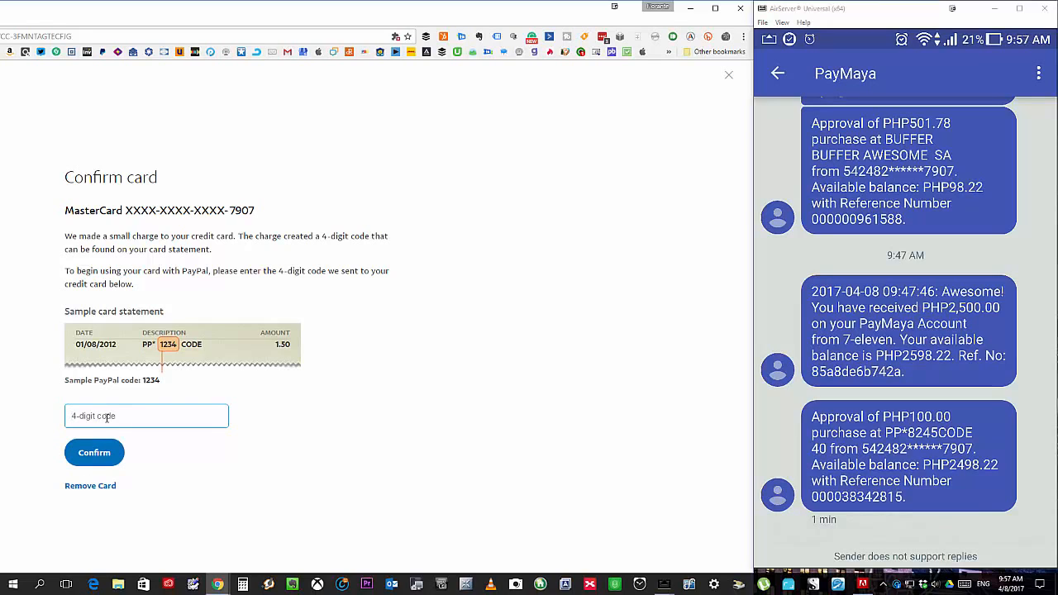
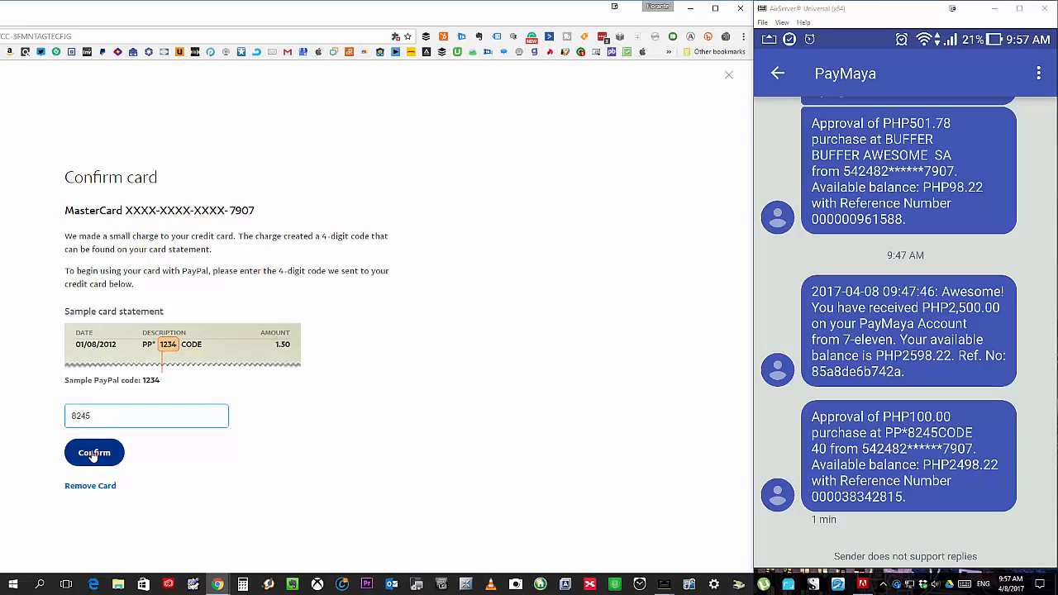
click(94, 453)
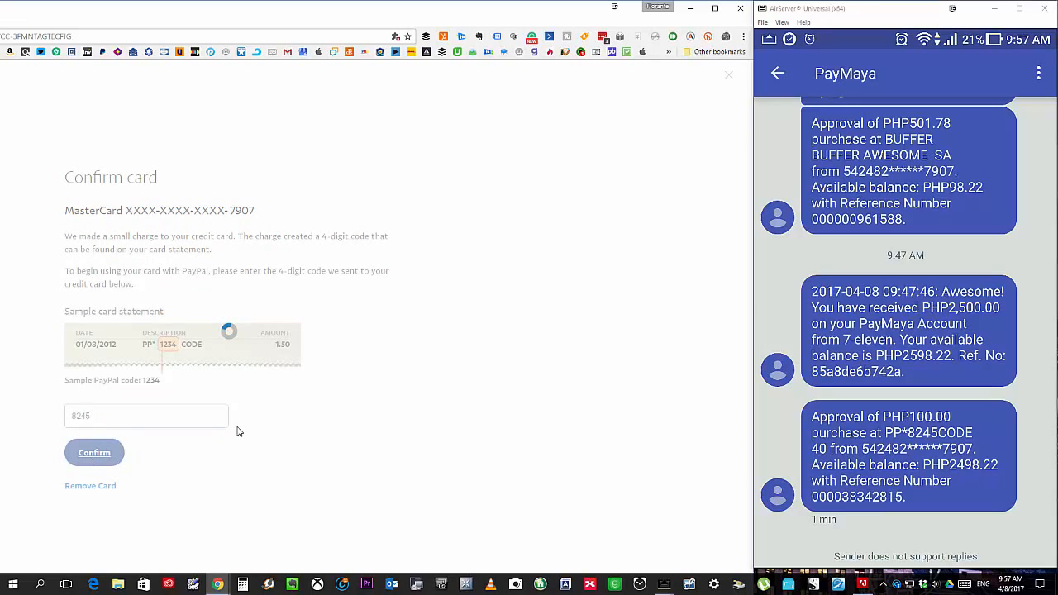
click(95, 453)
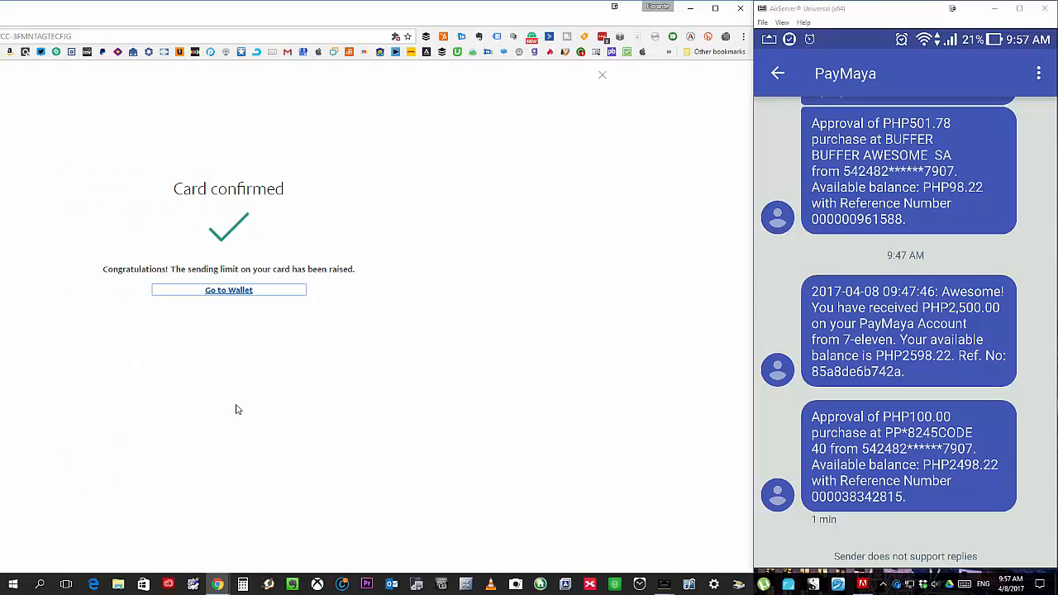
click(229, 289)
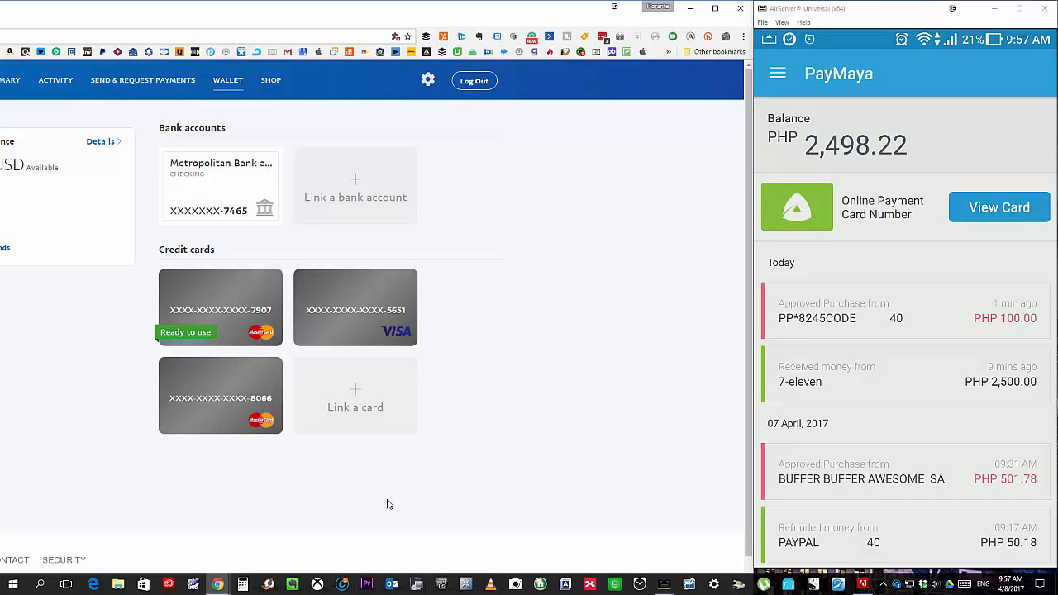
mouse_move(268, 517)
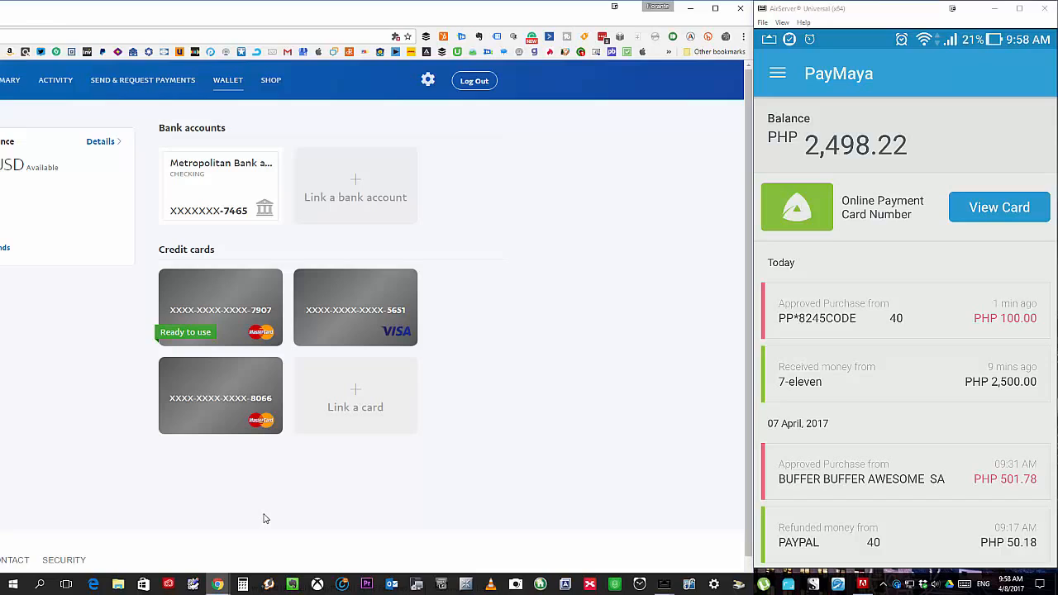
mouse_move(275, 552)
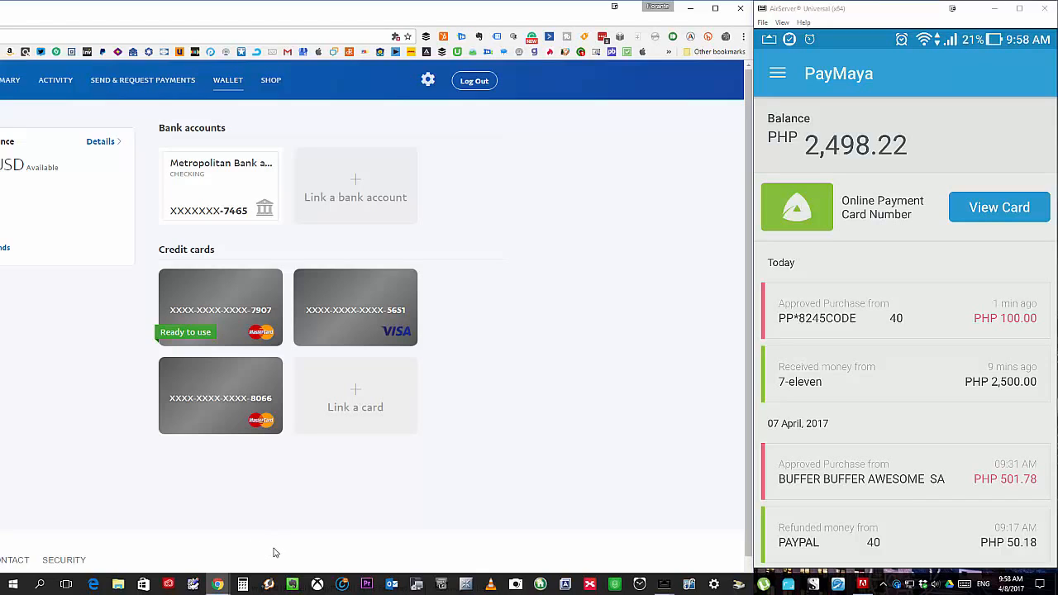